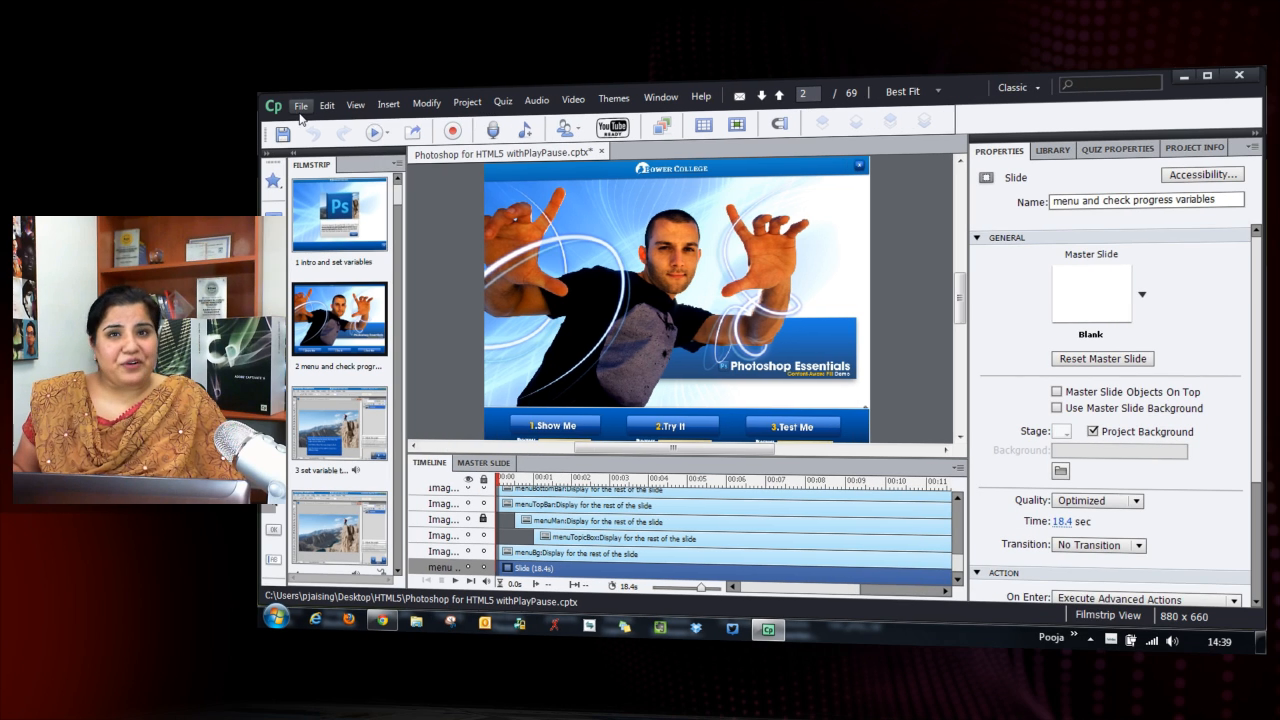
Open the Publish dialog for the Photoshop course with SWF and HTML5 output selected.
left_click(300, 104)
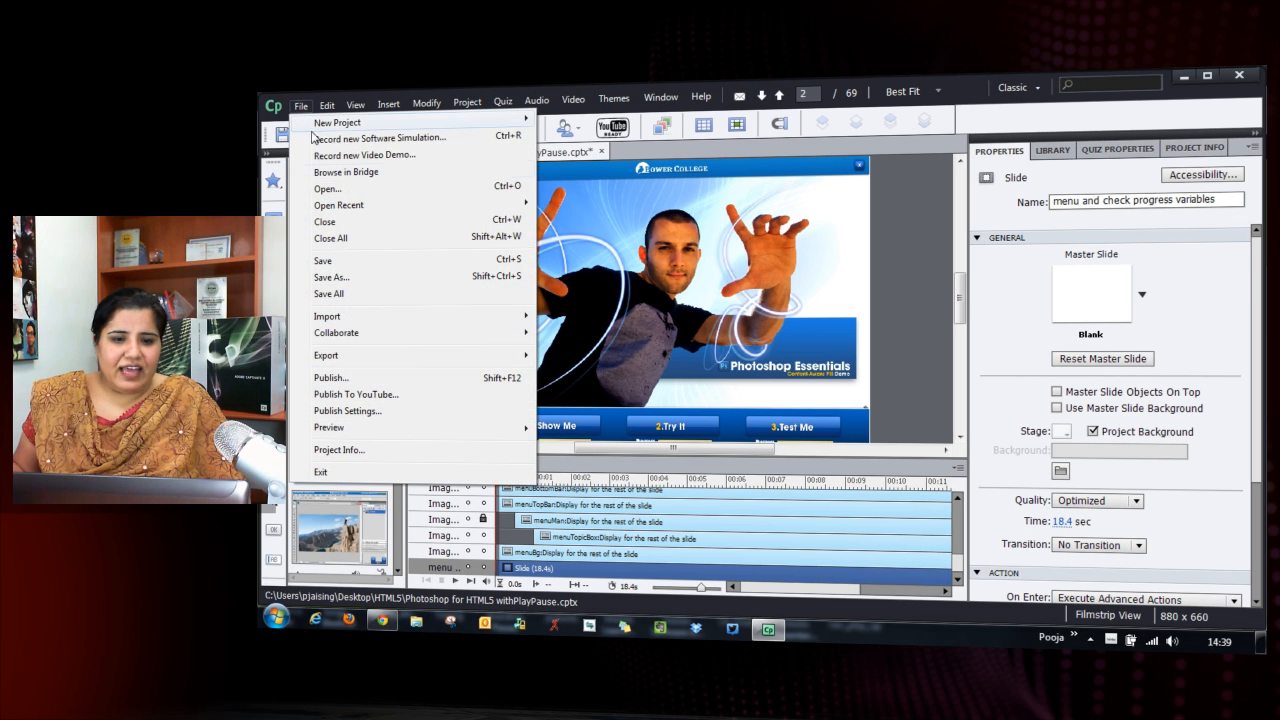
left_click(331, 377)
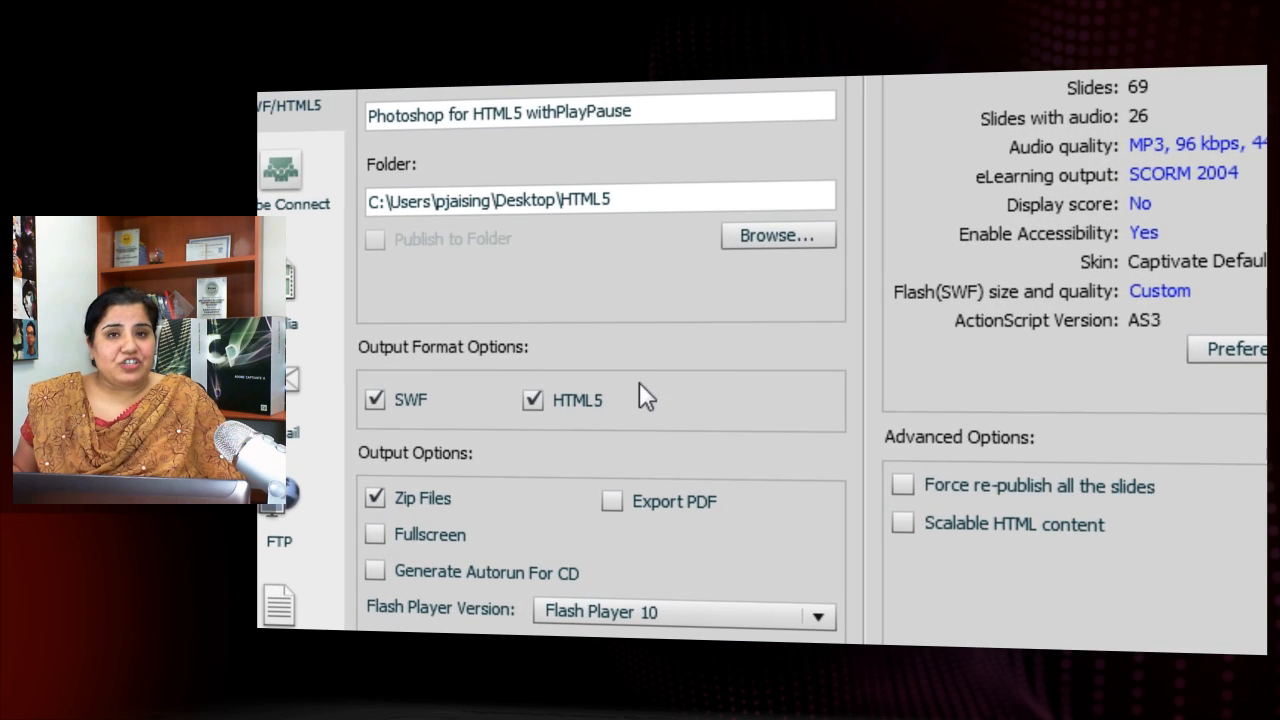
mouse_move(643, 435)
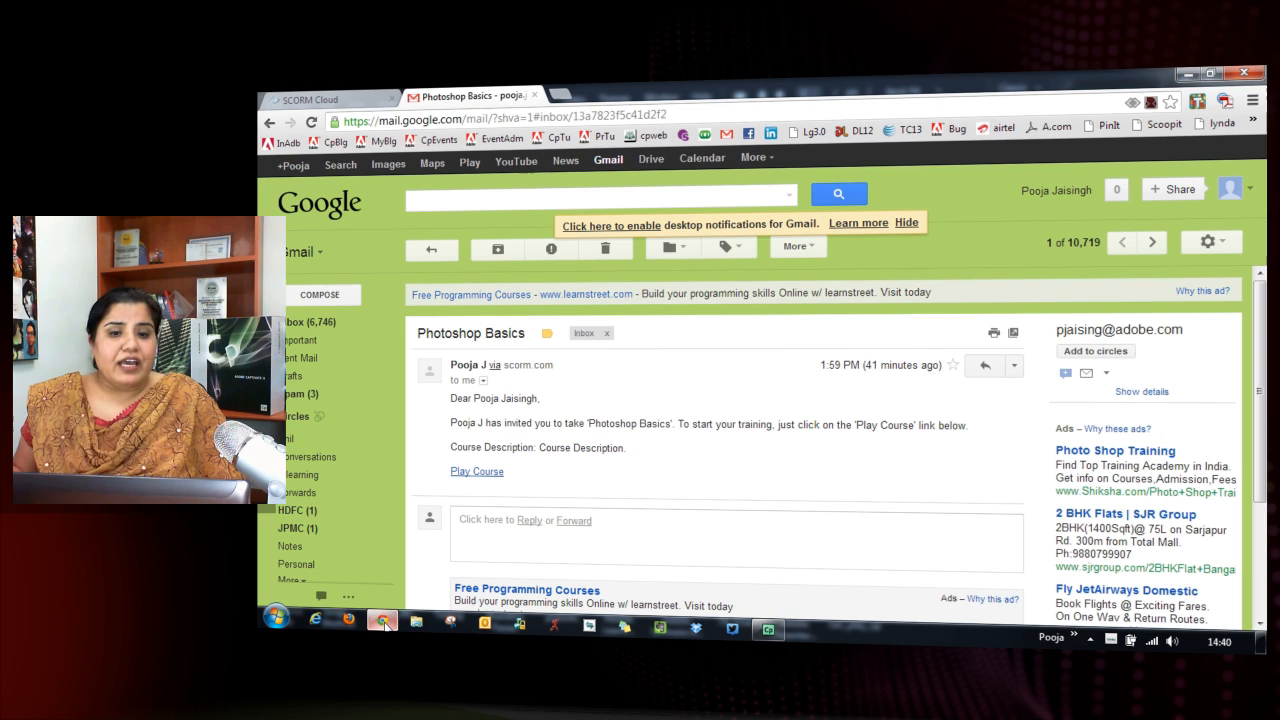
Check the SCORM Cloud dashboard, then launch Photoshop Basics from the Gmail invitation's Play Course link.
left_click(320, 99)
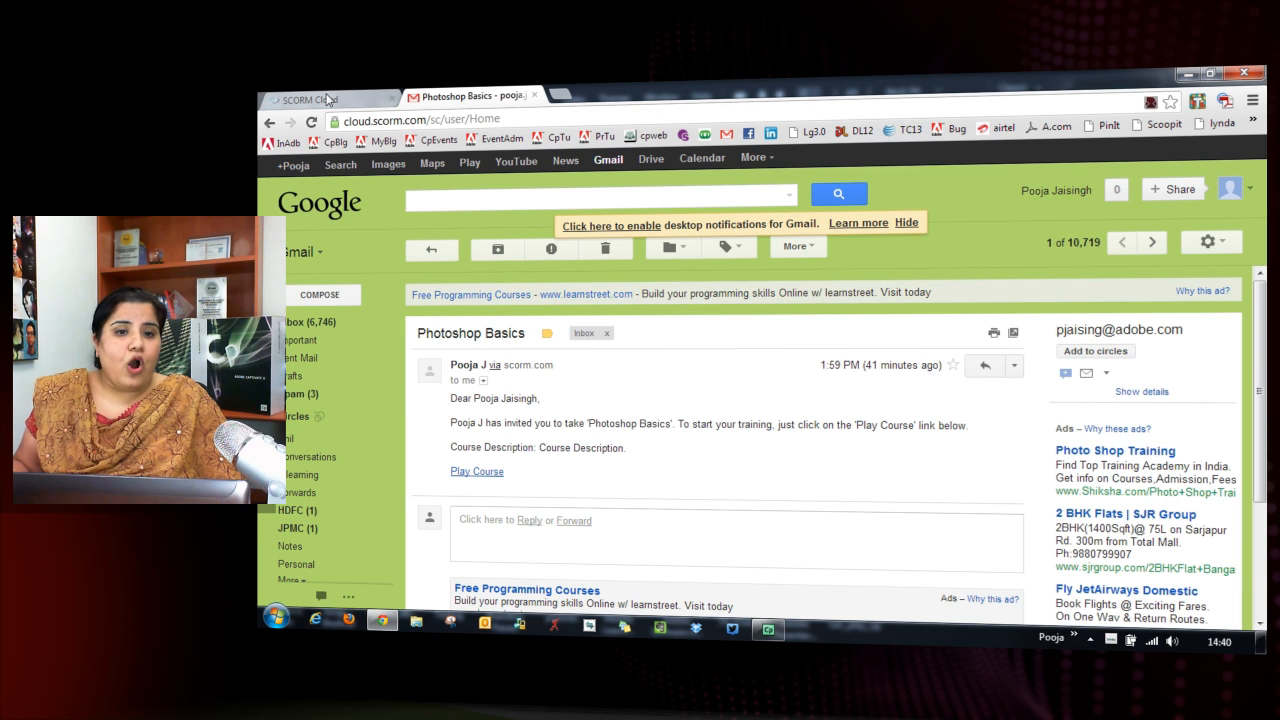
left_click(310, 99)
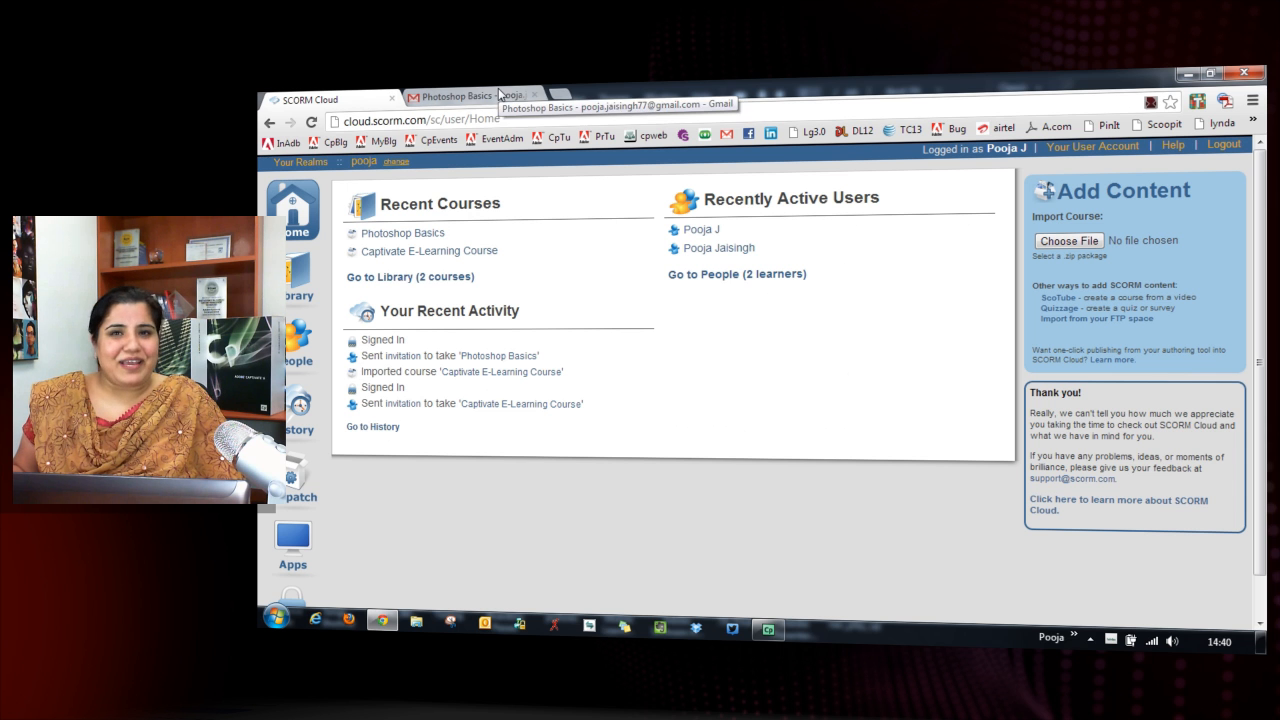
left_click(455, 96)
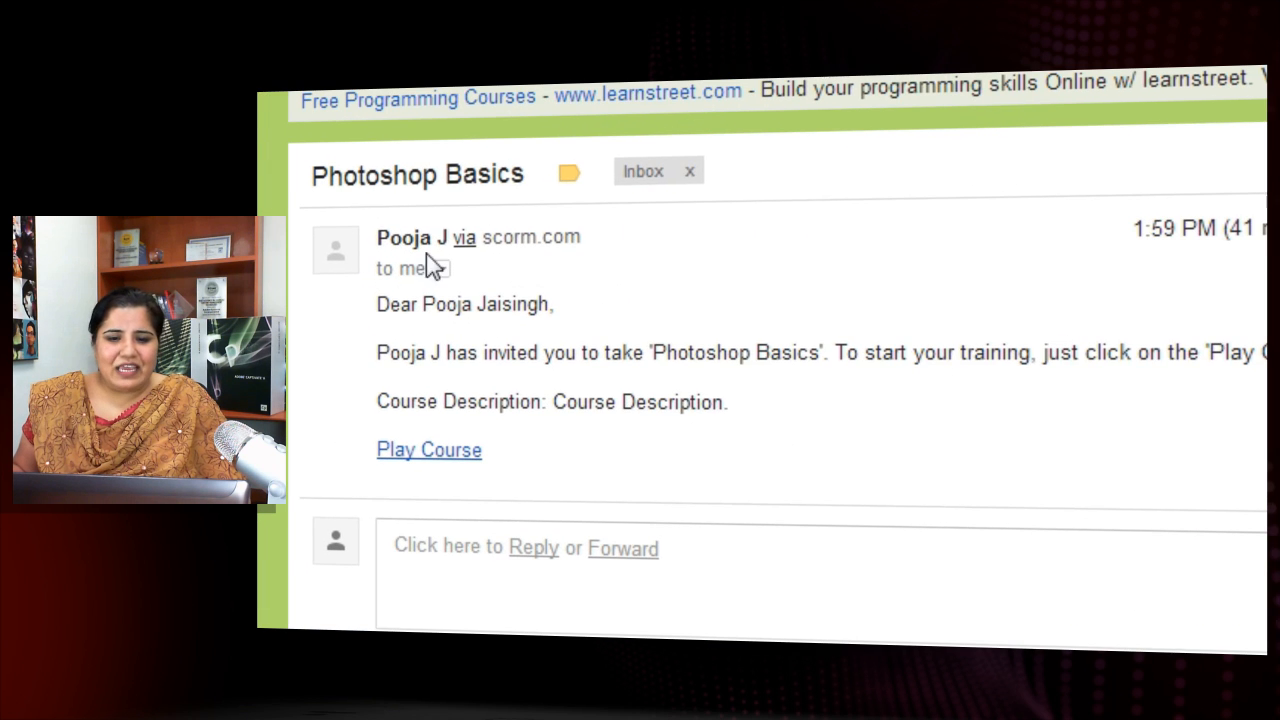
mouse_move(438, 465)
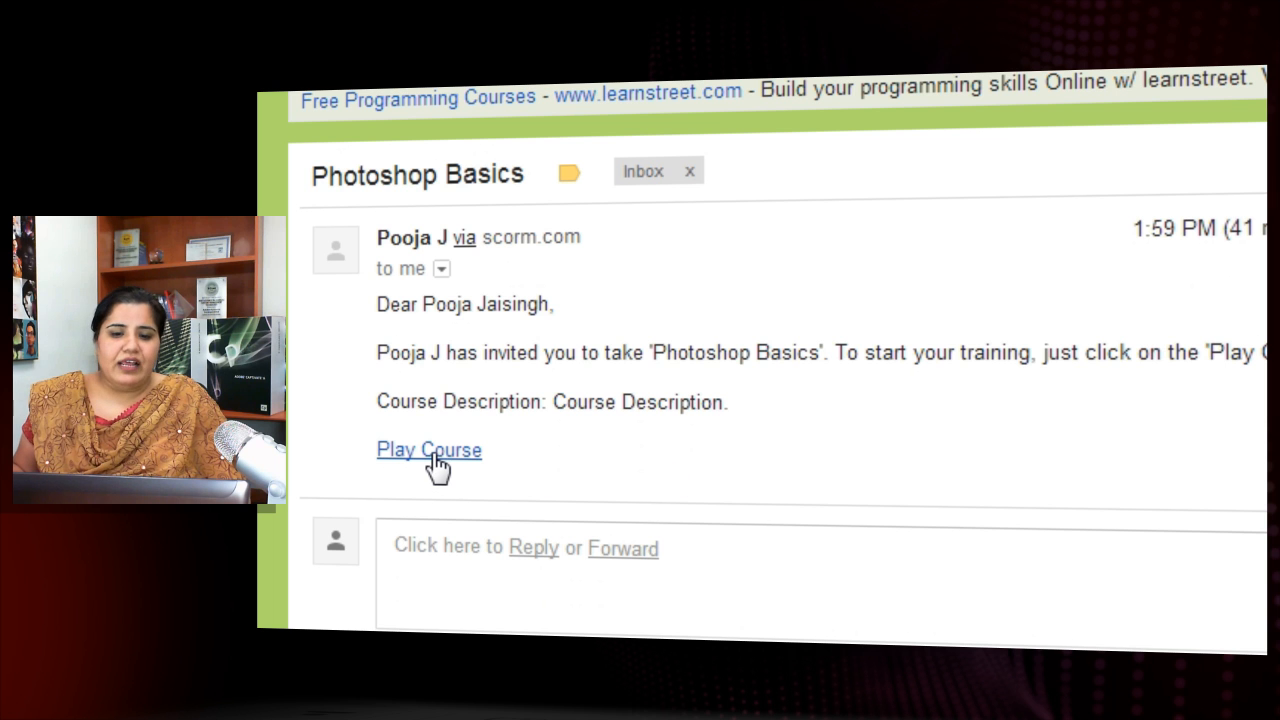
left_click(428, 450)
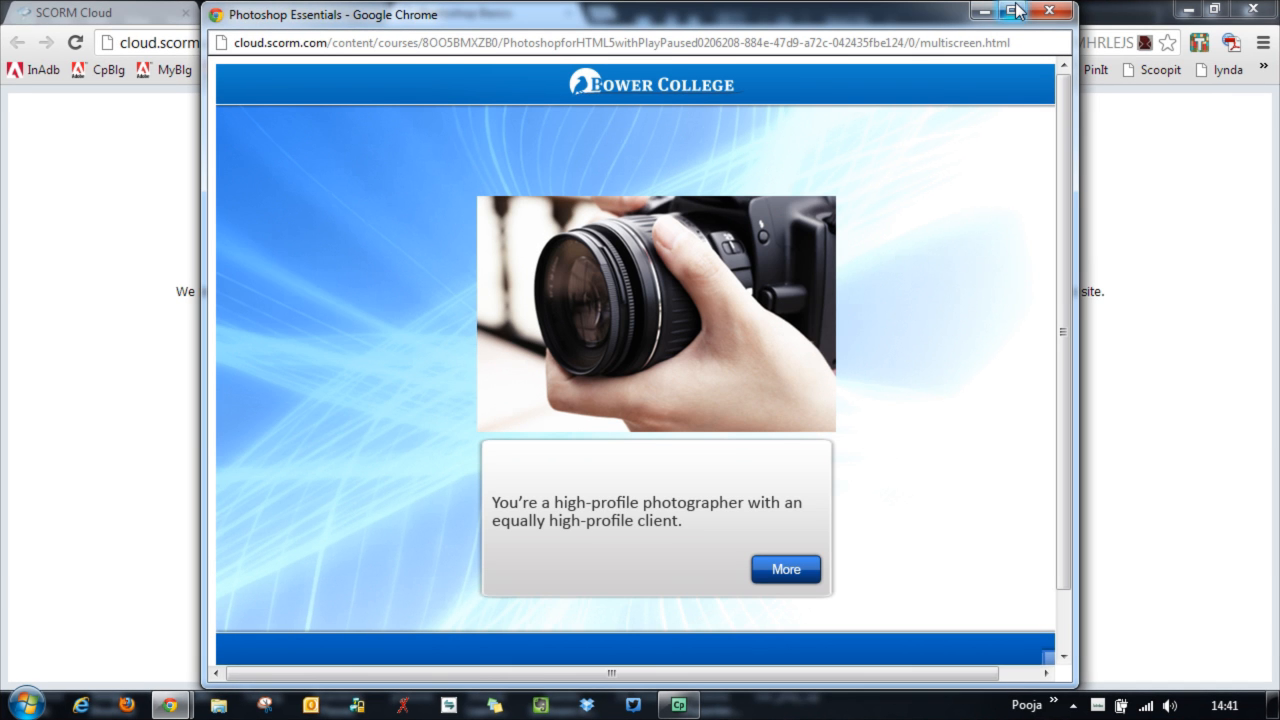
Maximize the course window and advance past the intro slides to the Photoshop Essentials menu.
left_click(1013, 10)
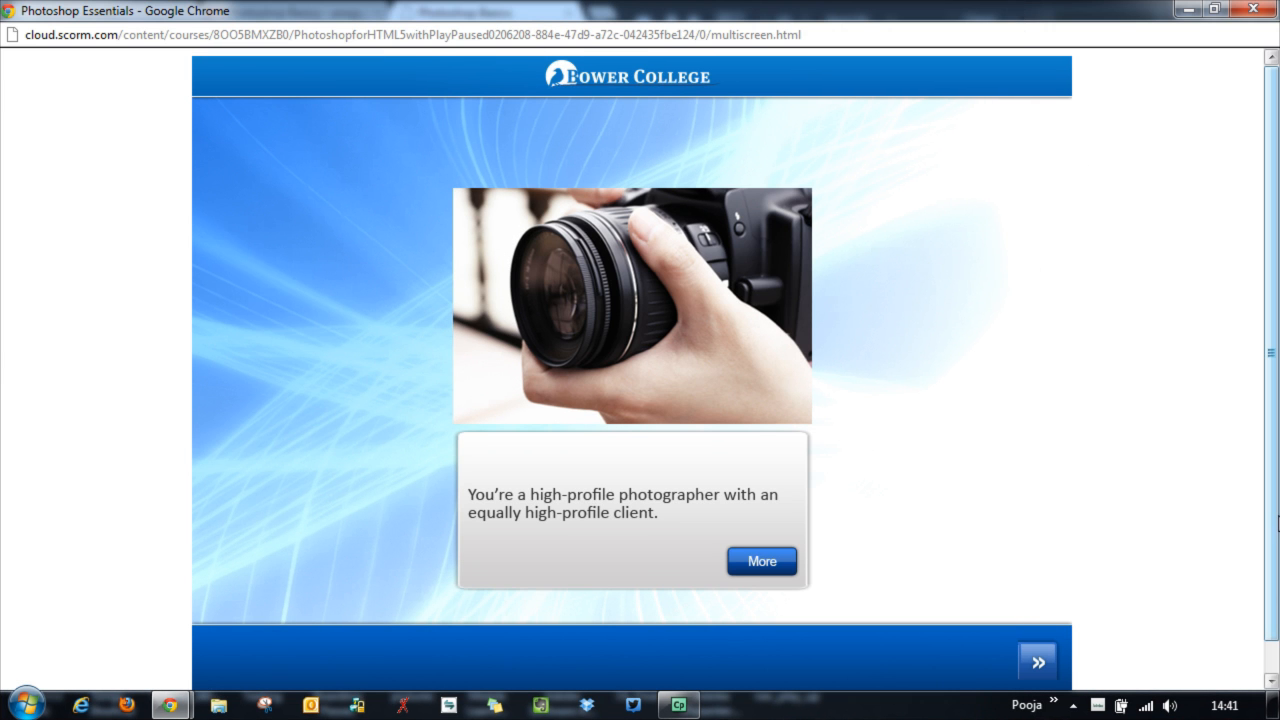
mouse_move(825, 574)
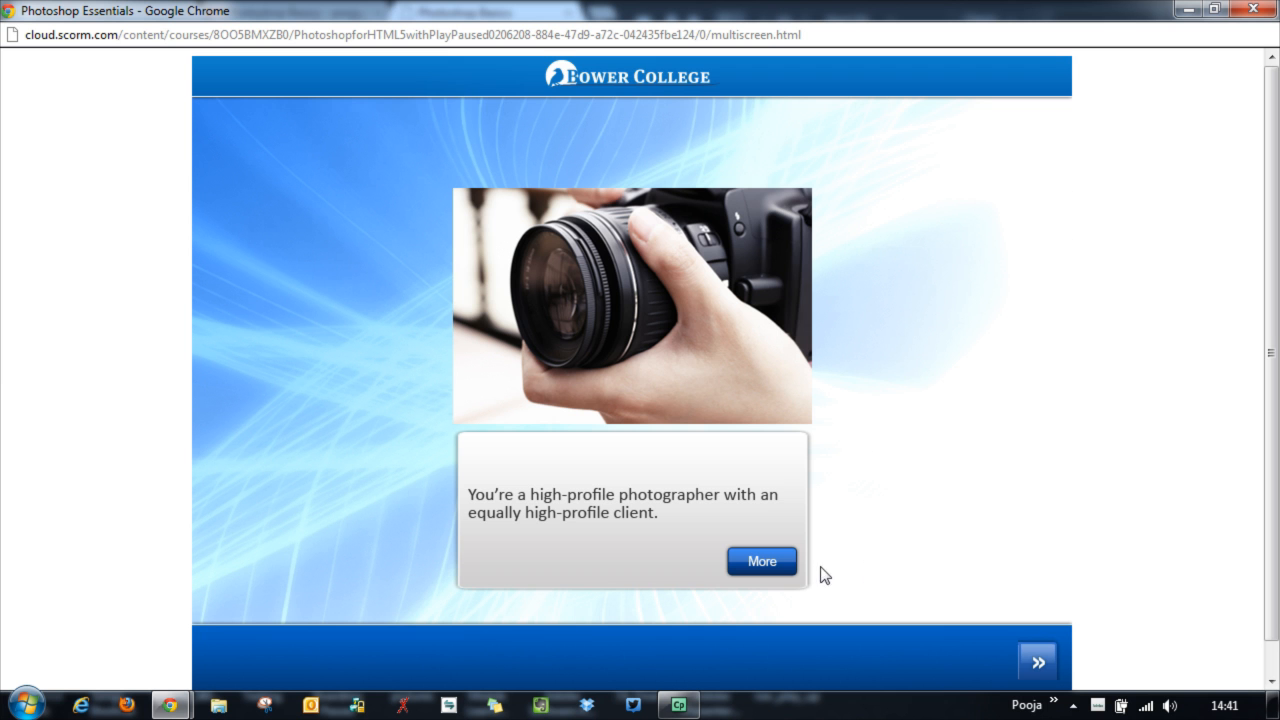
left_click(761, 561)
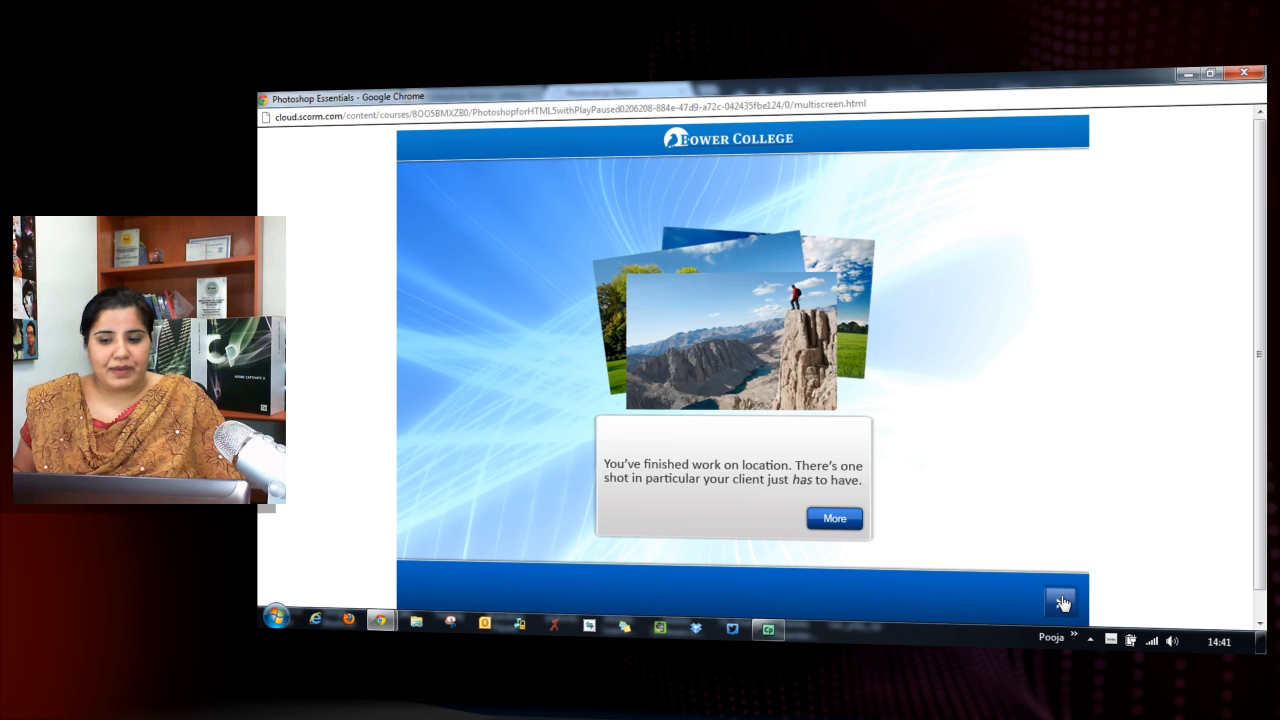
left_click(1060, 600)
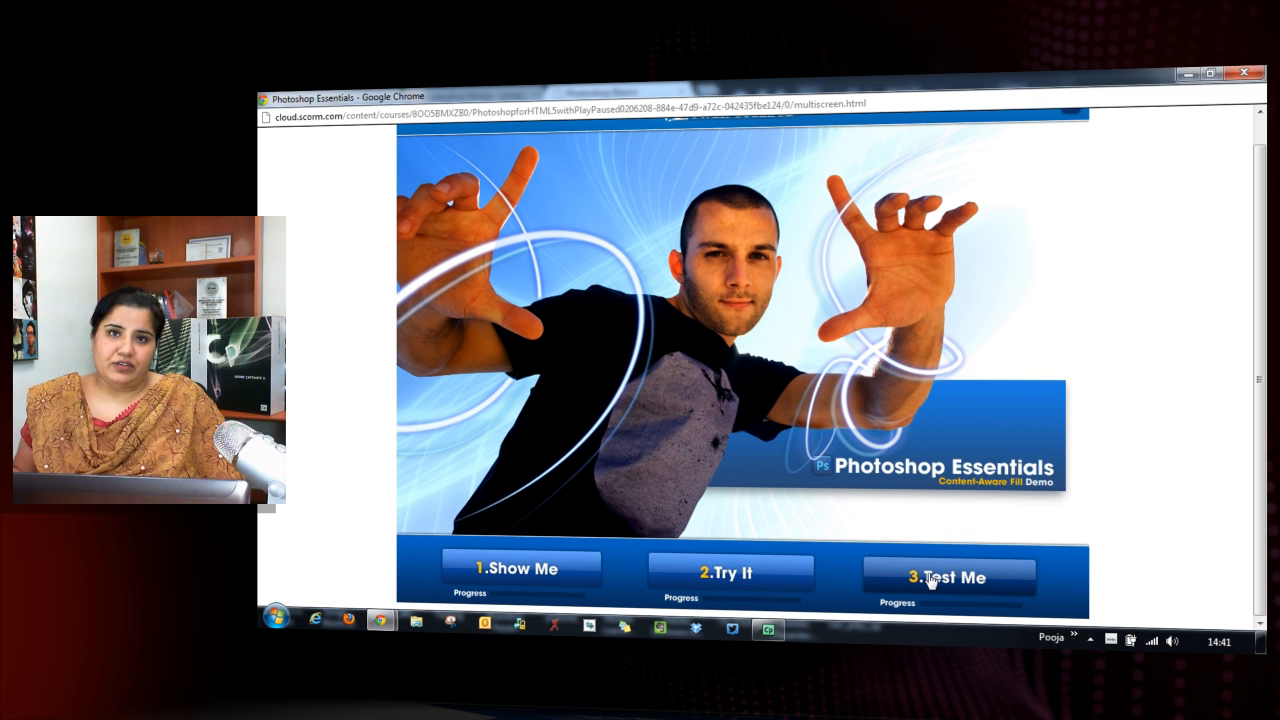
mouse_move(765, 573)
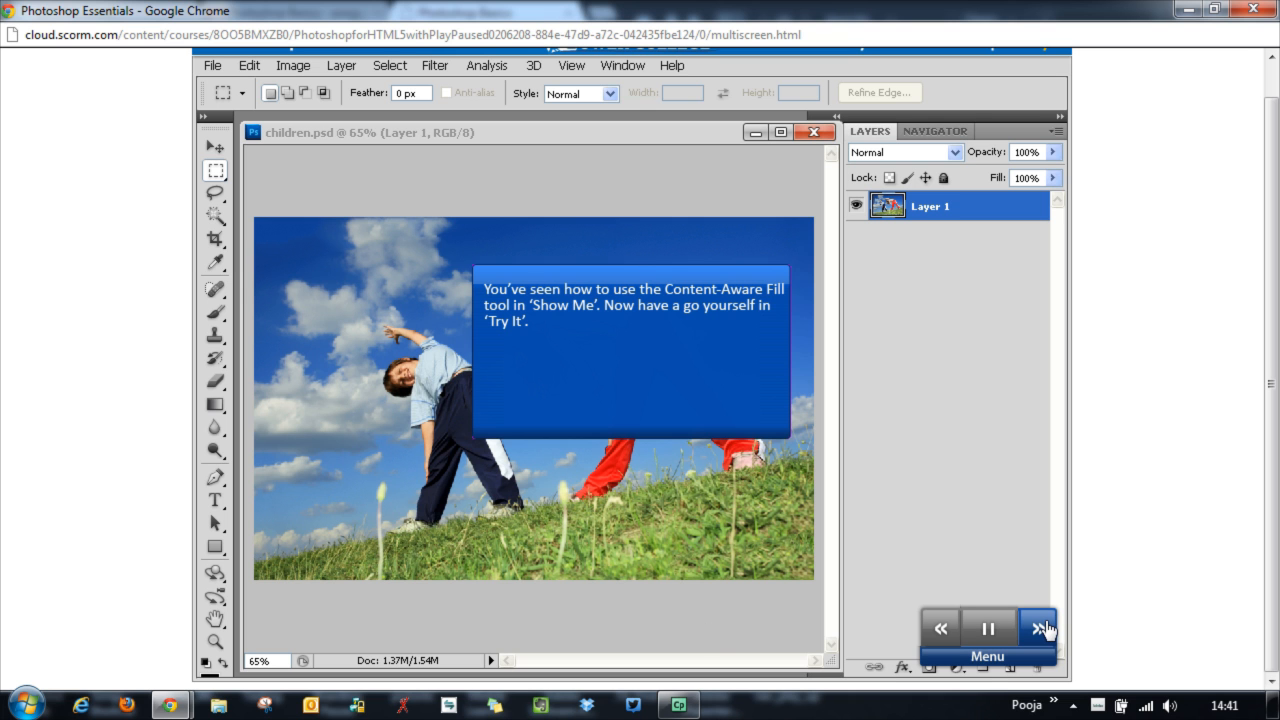
Advance to the rotate-image simulation slide and try the simulated Photoshop menu.
left_click(1038, 628)
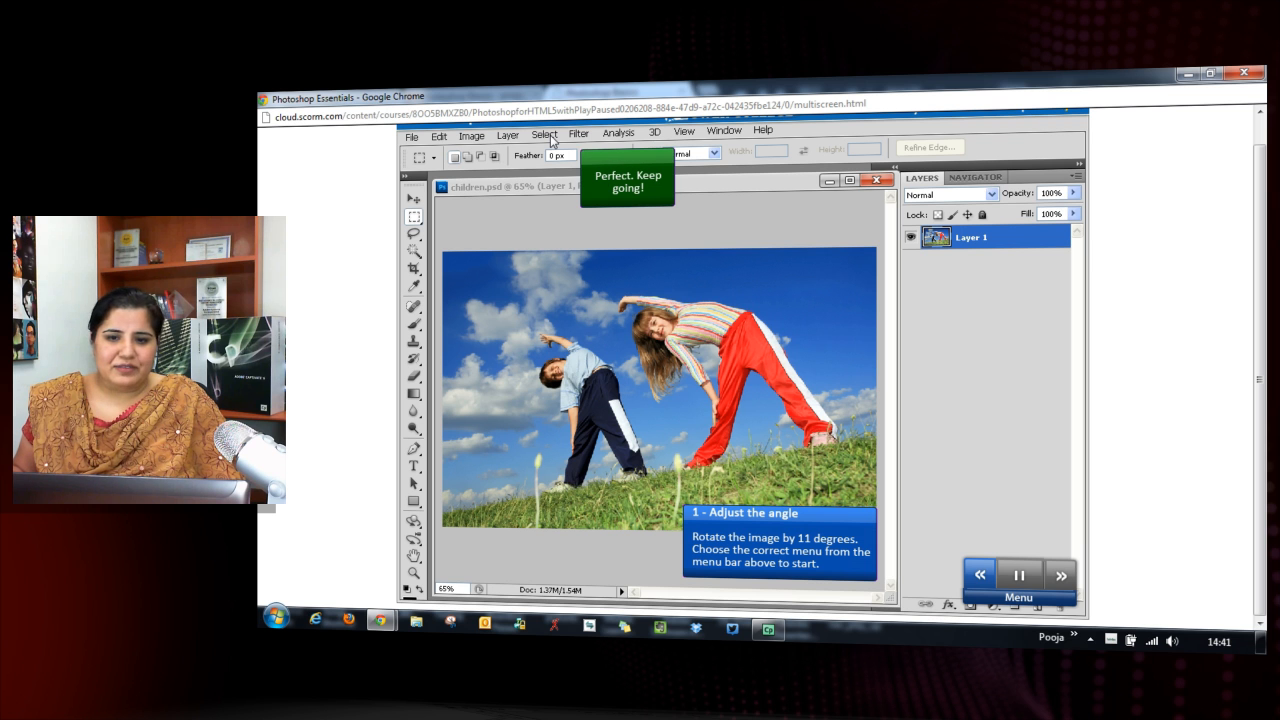
left_click(543, 130)
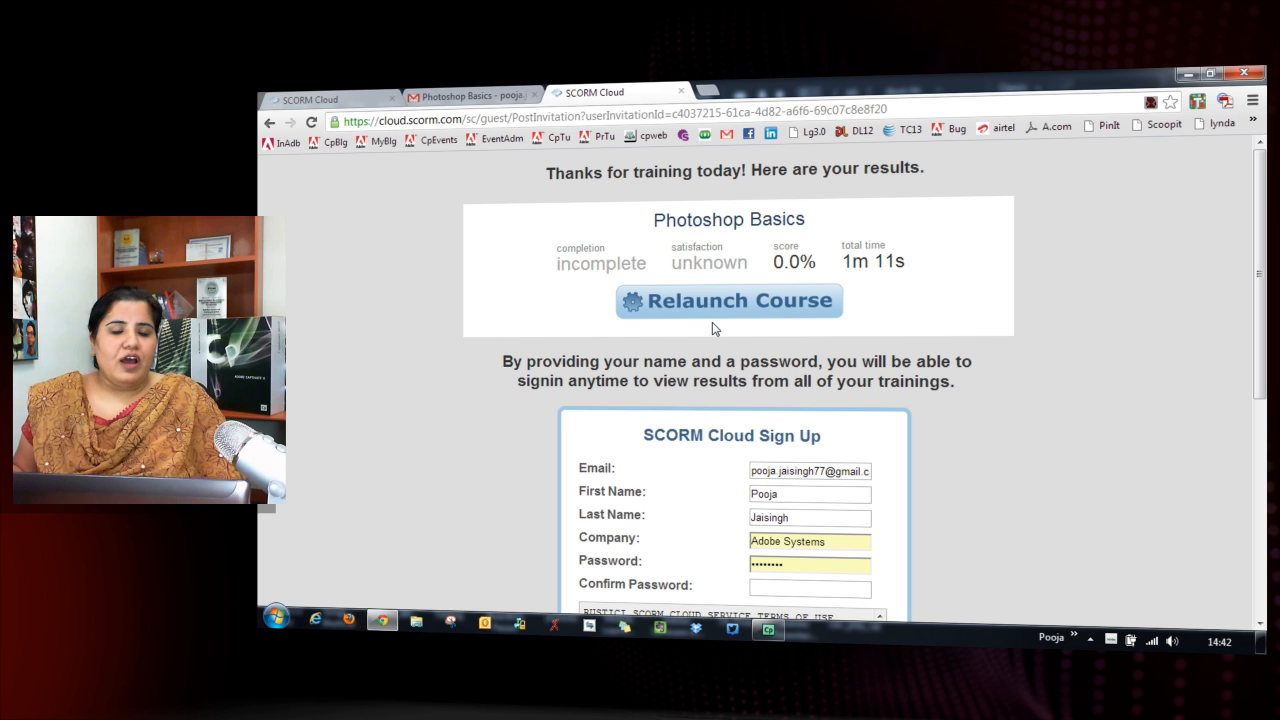
mouse_move(715, 318)
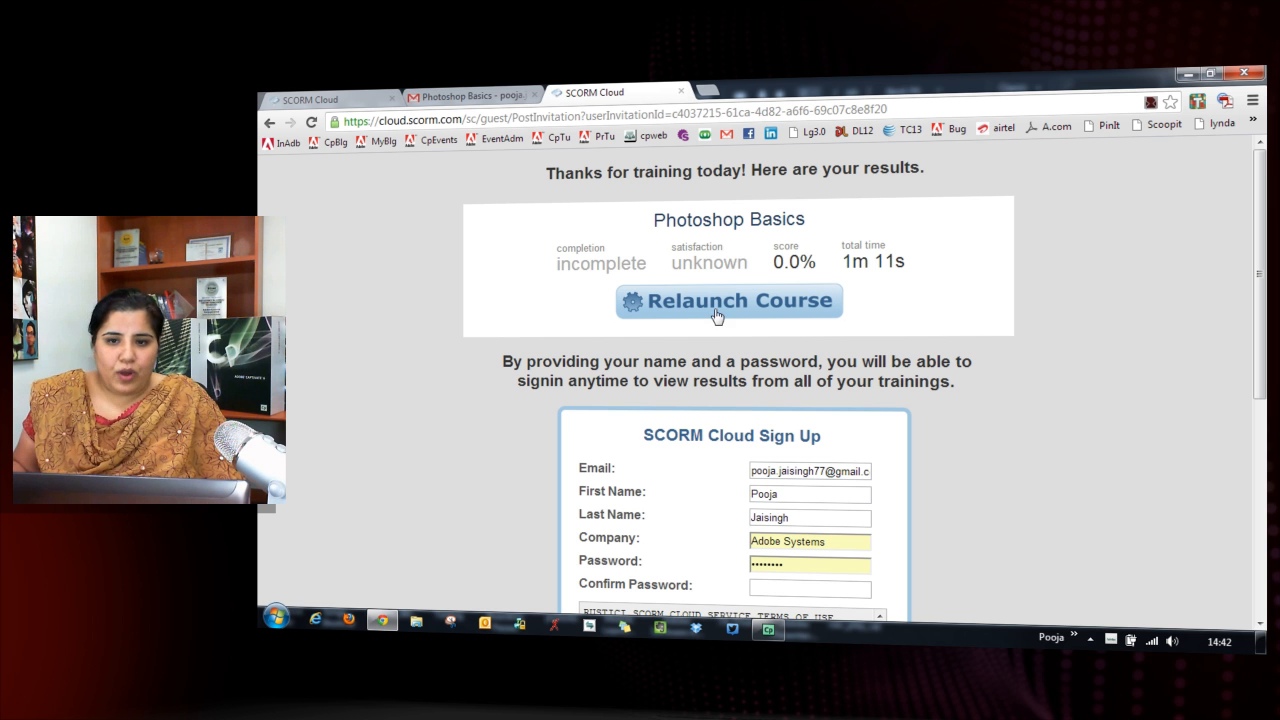
Close the incomplete, 0.0% Photoshop Basics results tab to return to the Gmail invitation.
left_click(470, 95)
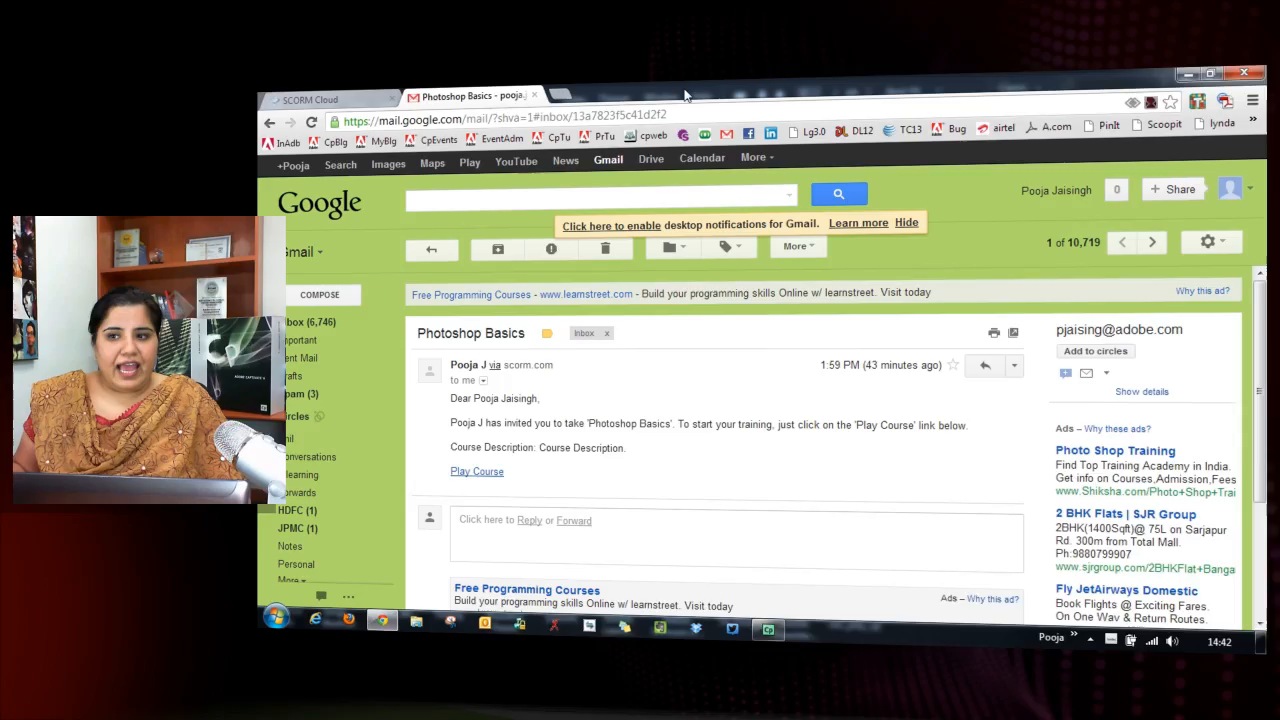